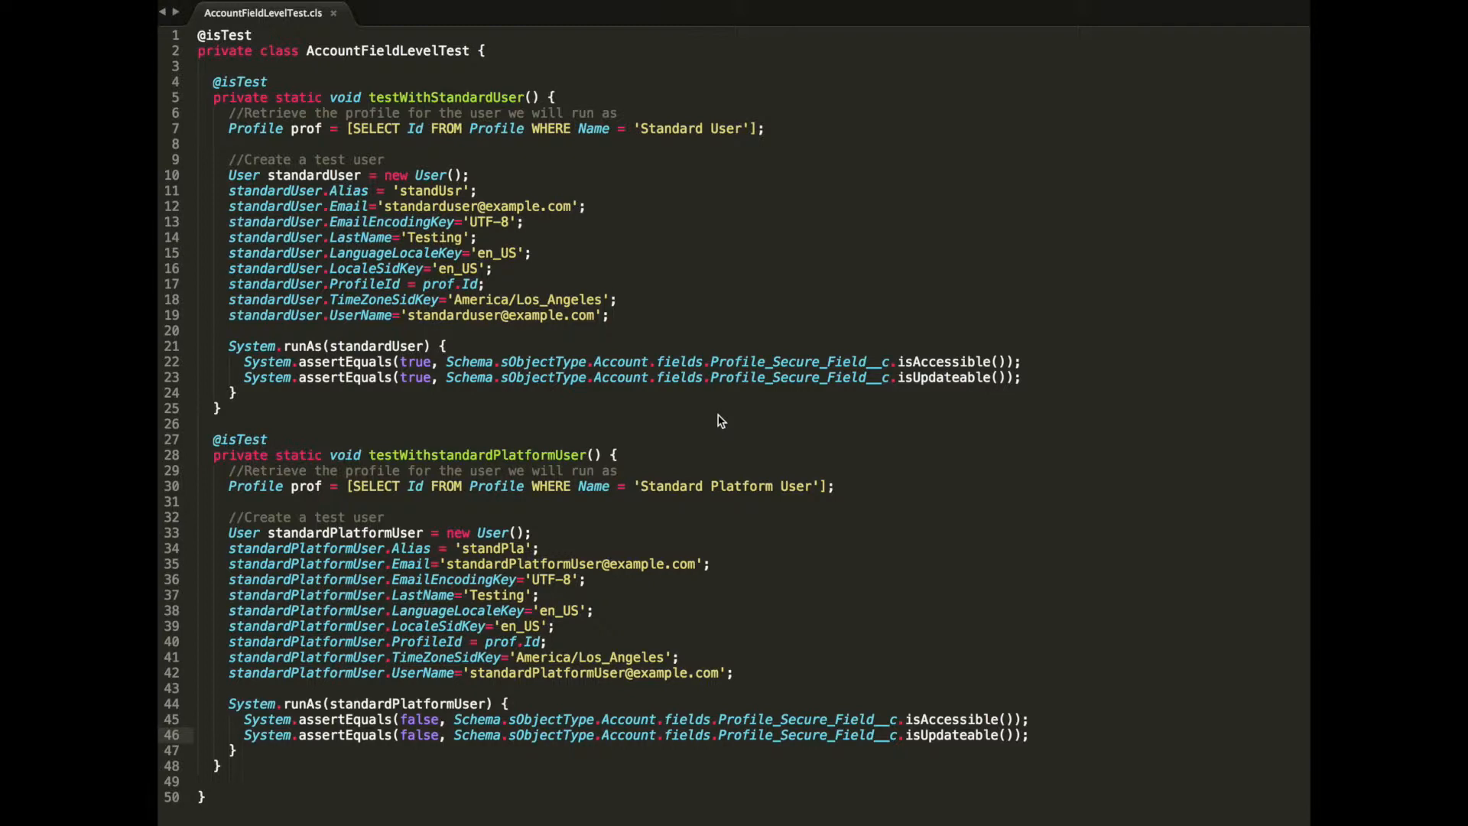
mouse_move(267, 146)
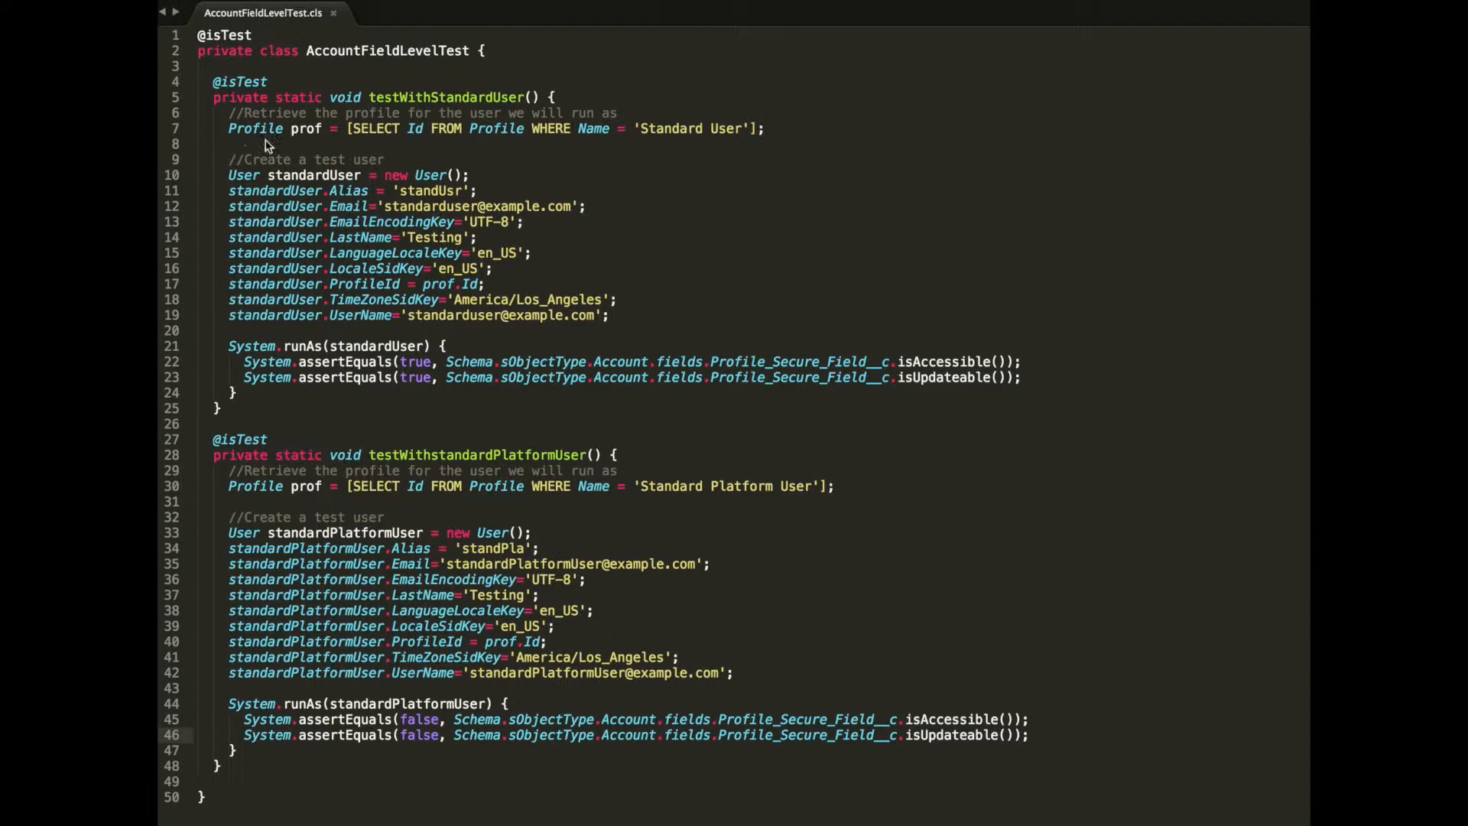
mouse_move(403, 190)
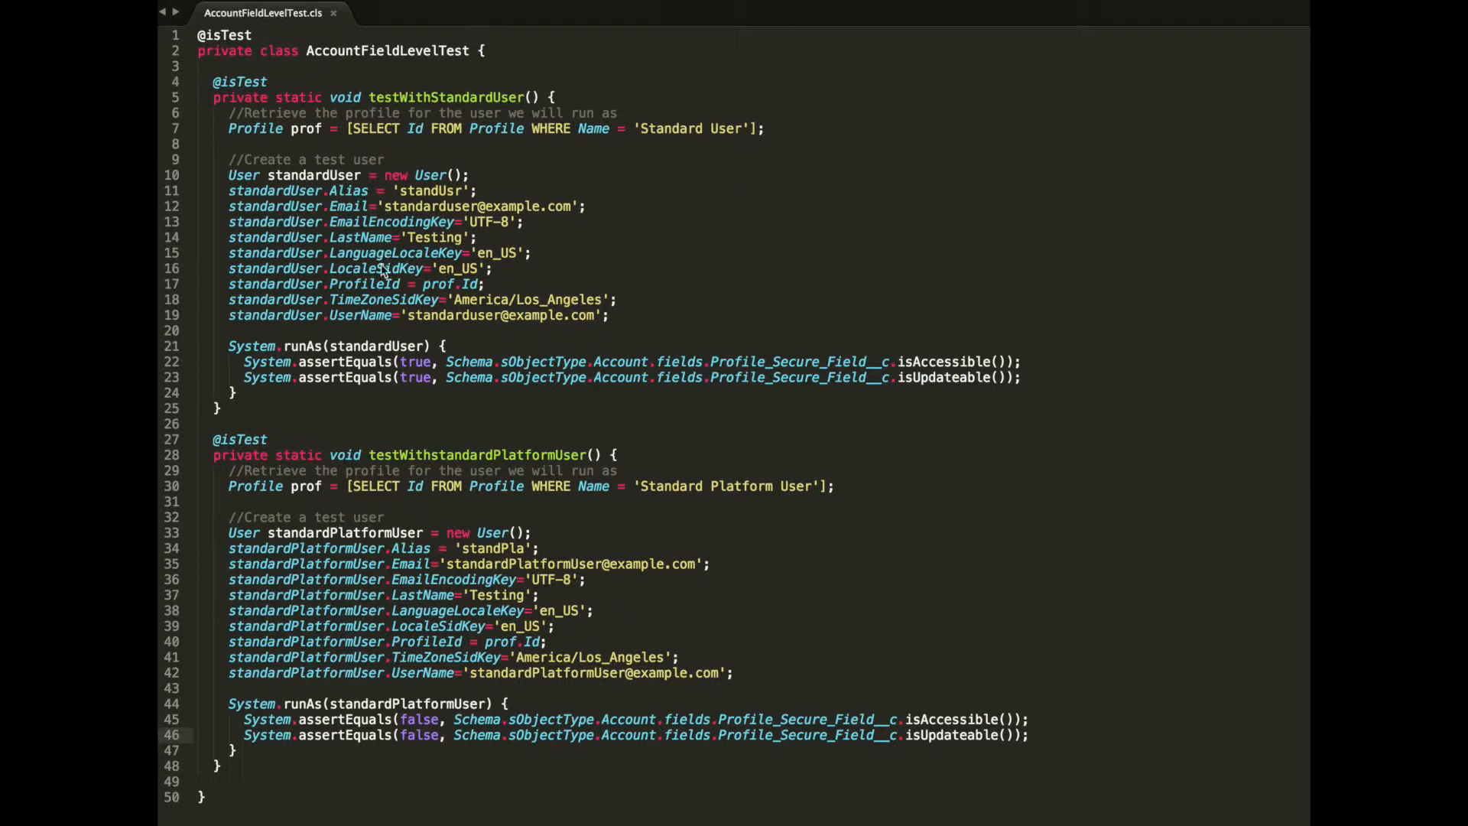
mouse_move(630, 332)
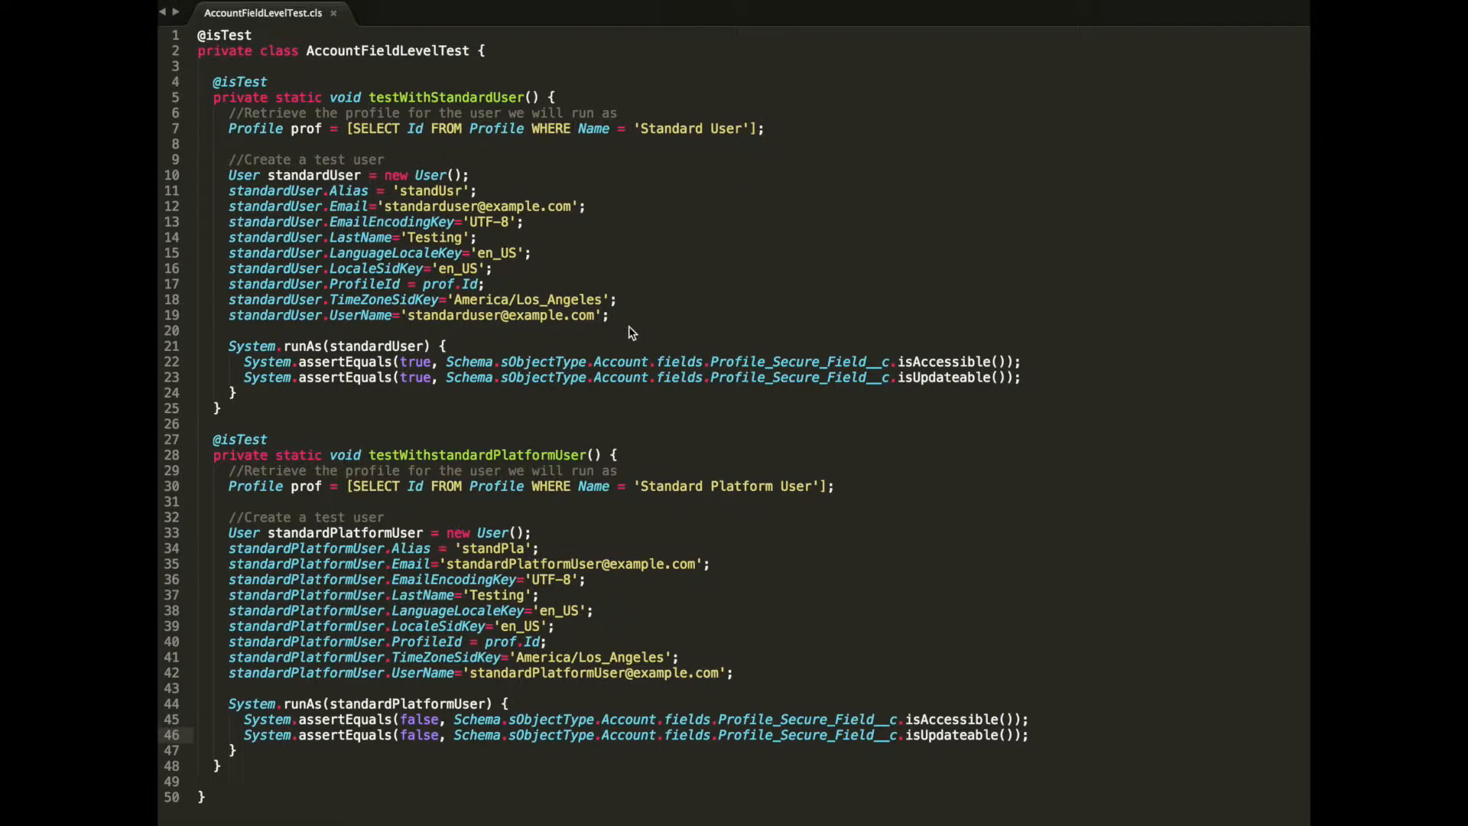
mouse_move(271, 348)
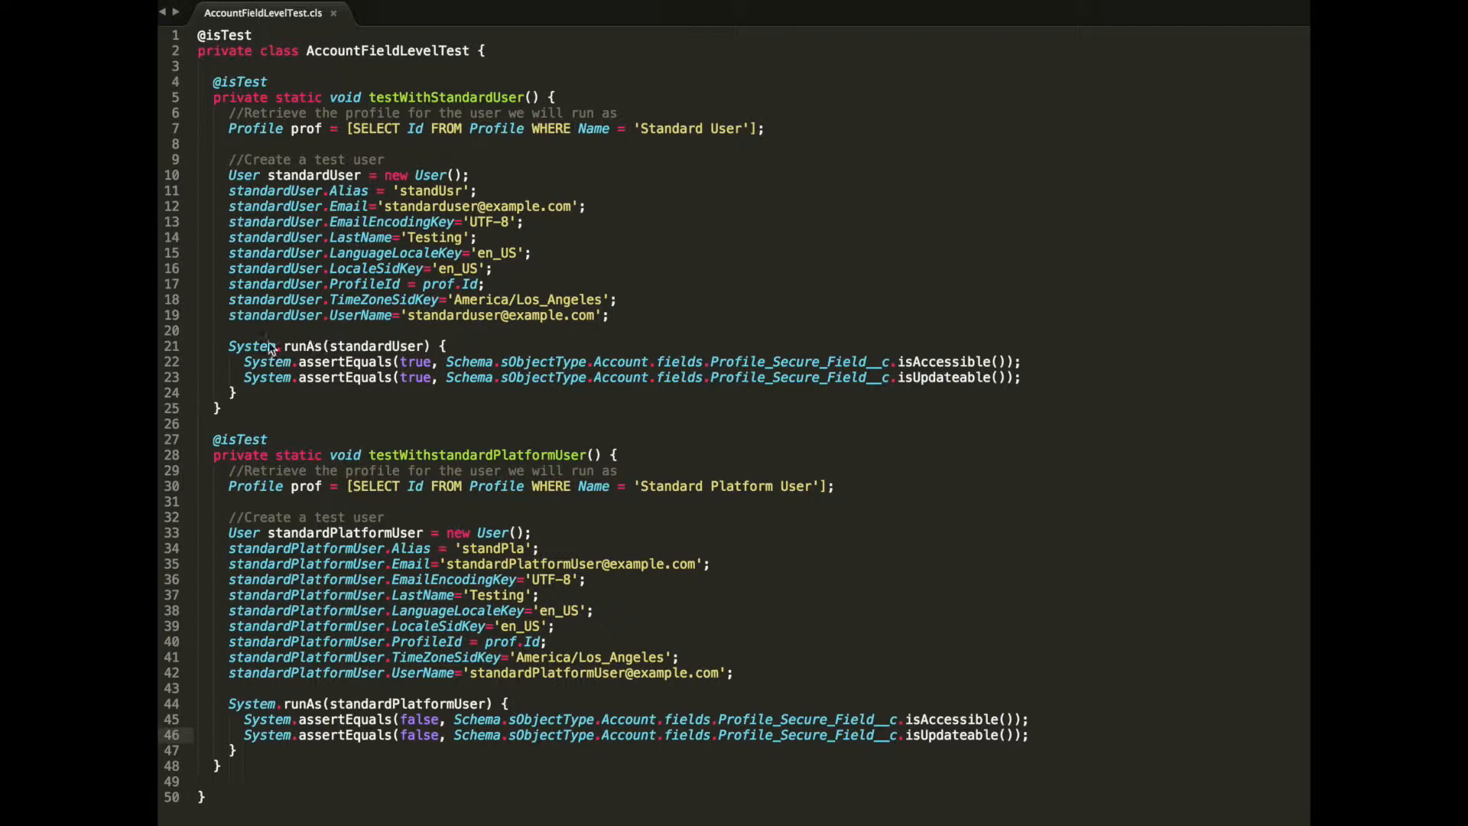
mouse_move(562, 356)
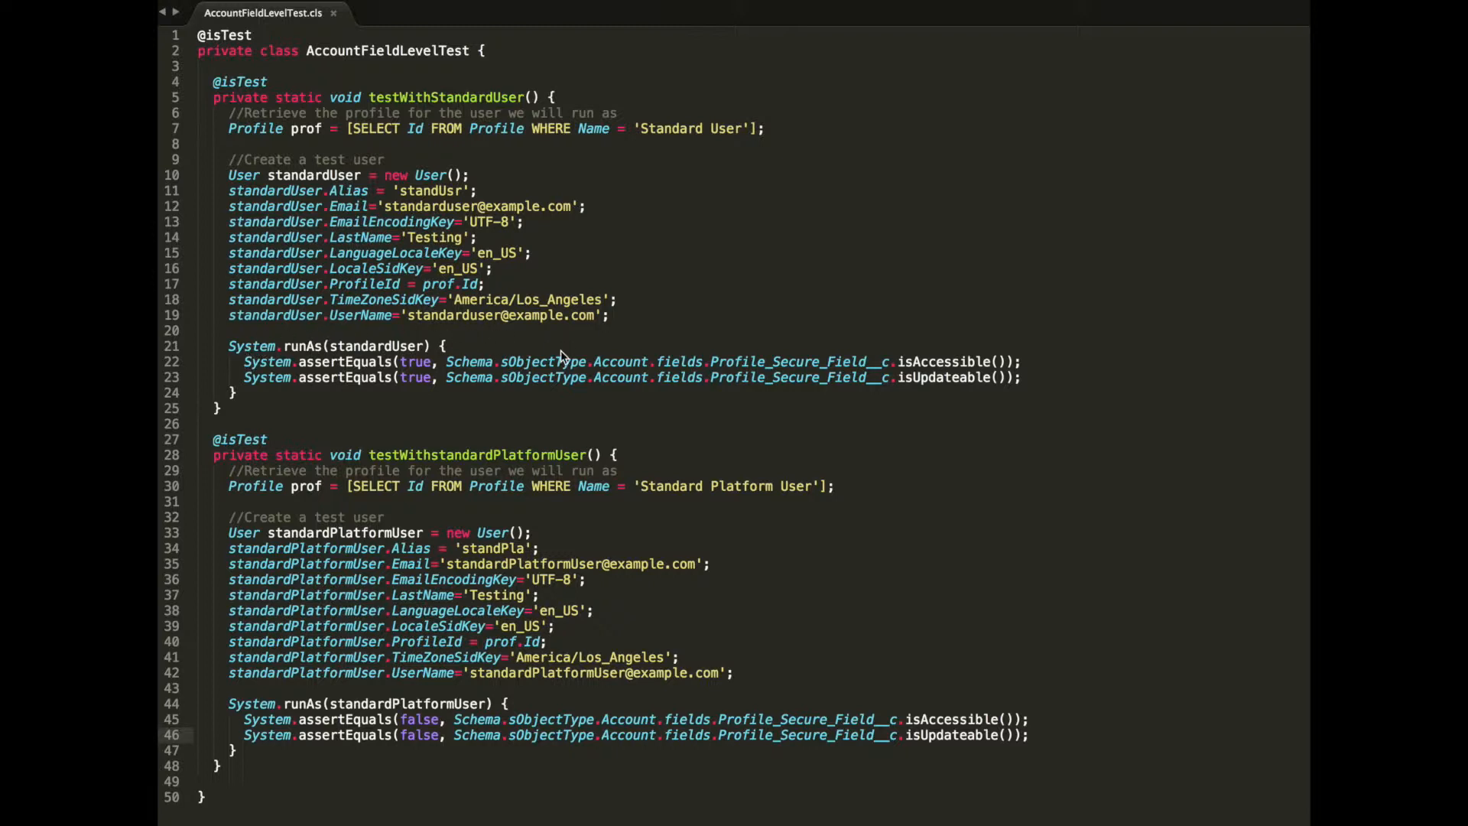
mouse_move(405, 345)
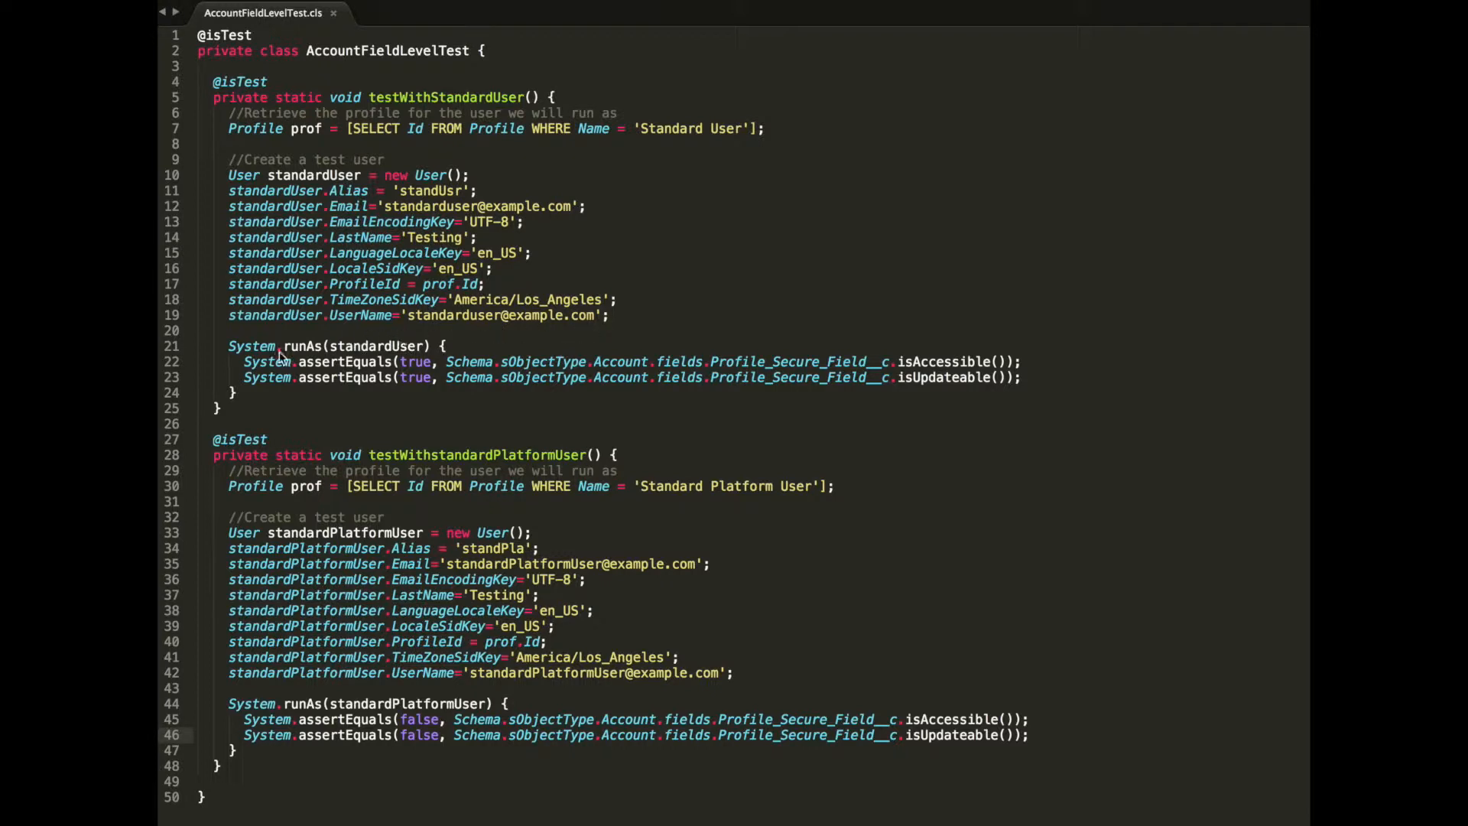
mouse_move(480, 363)
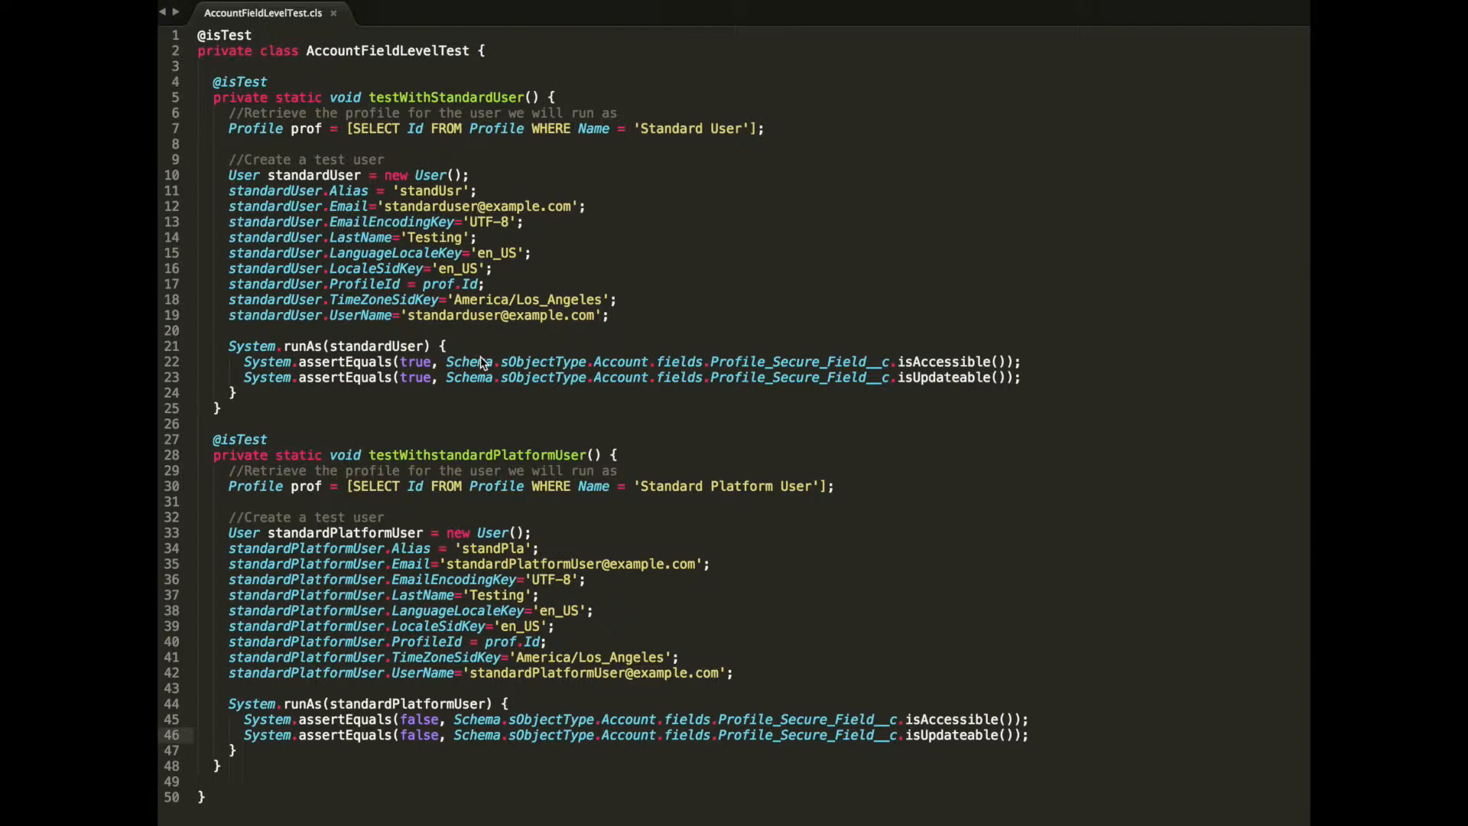
mouse_move(537, 424)
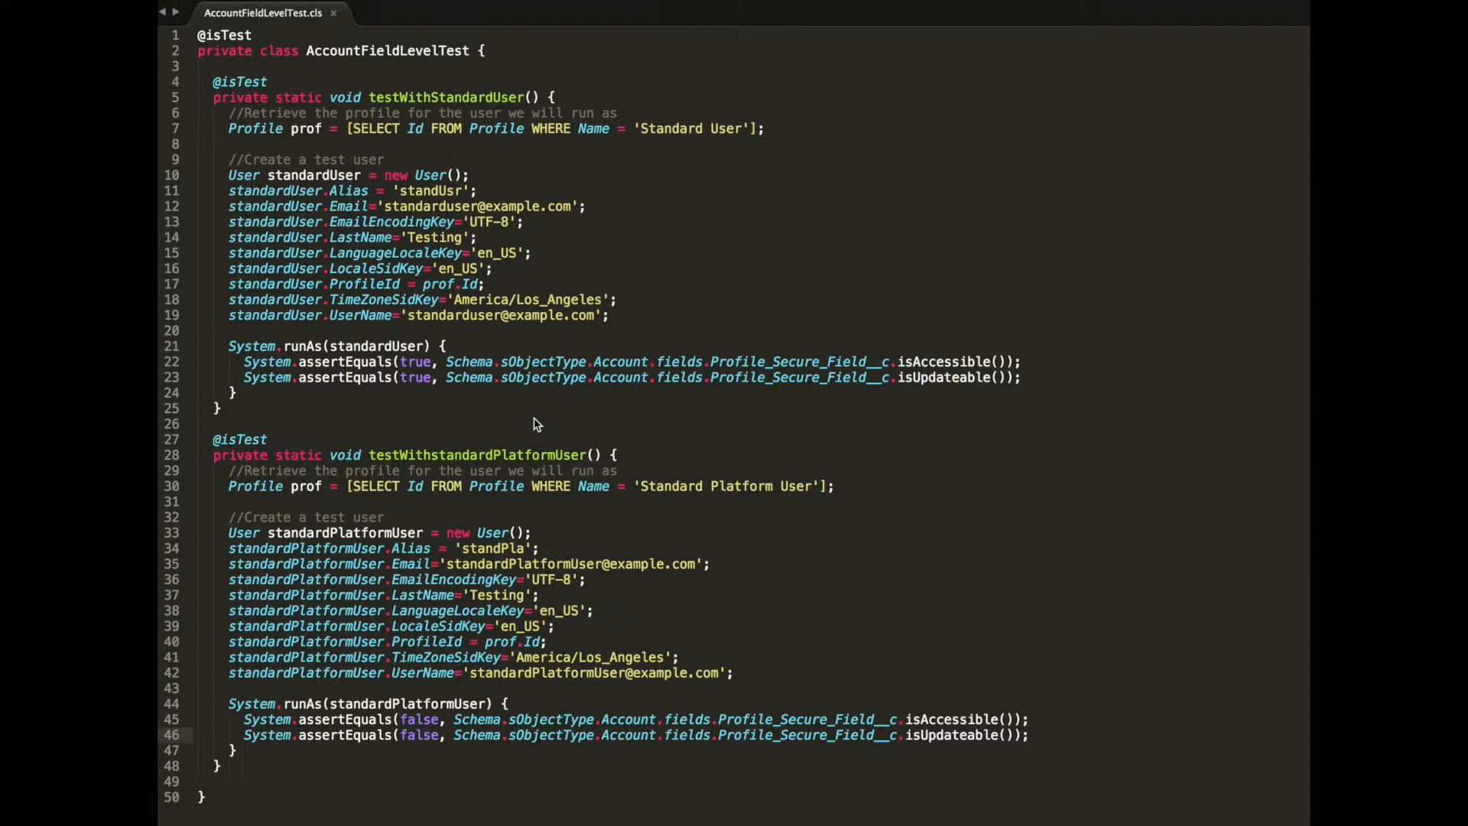
mouse_move(761, 390)
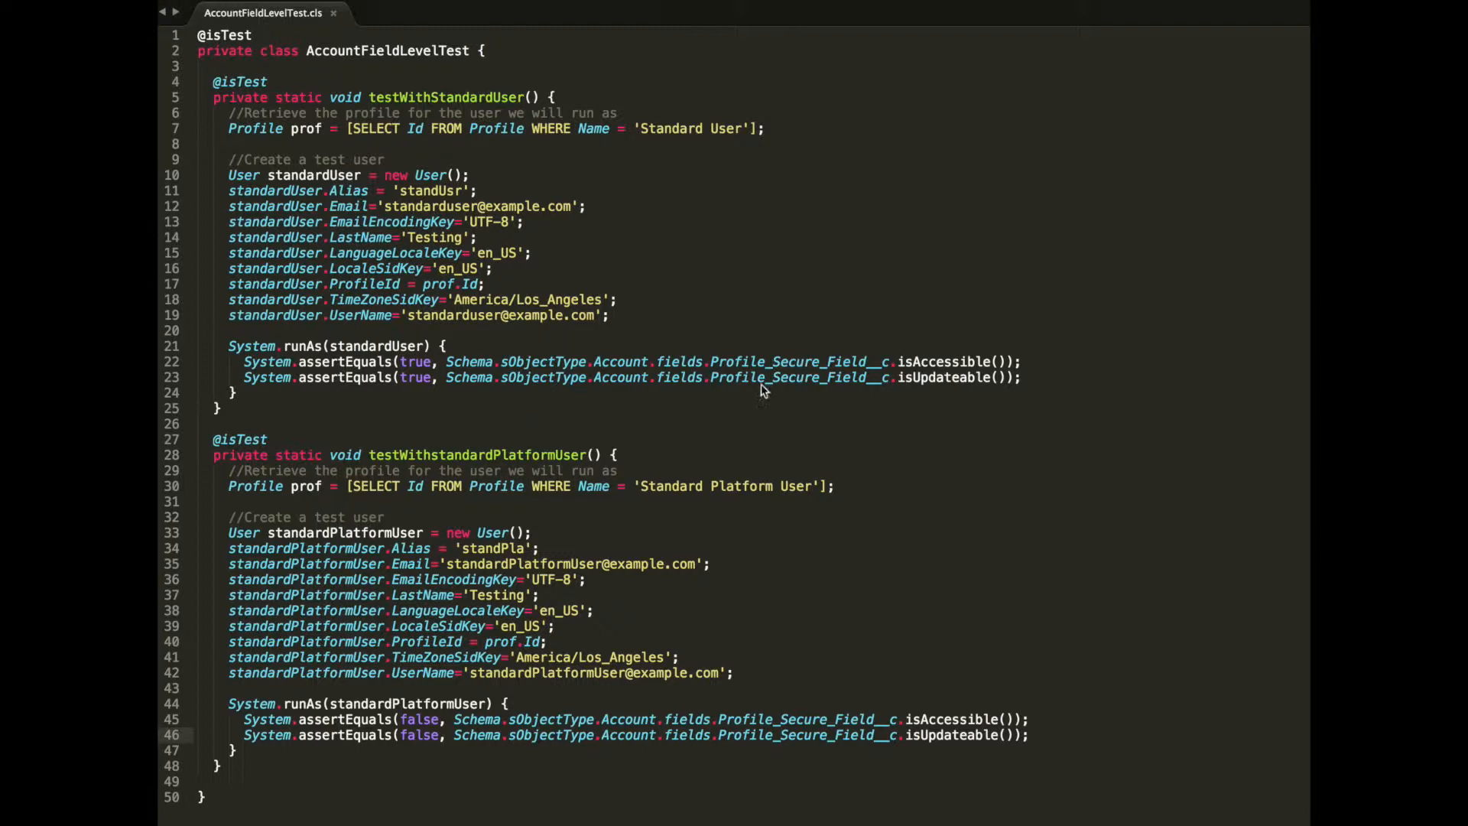
mouse_move(719, 425)
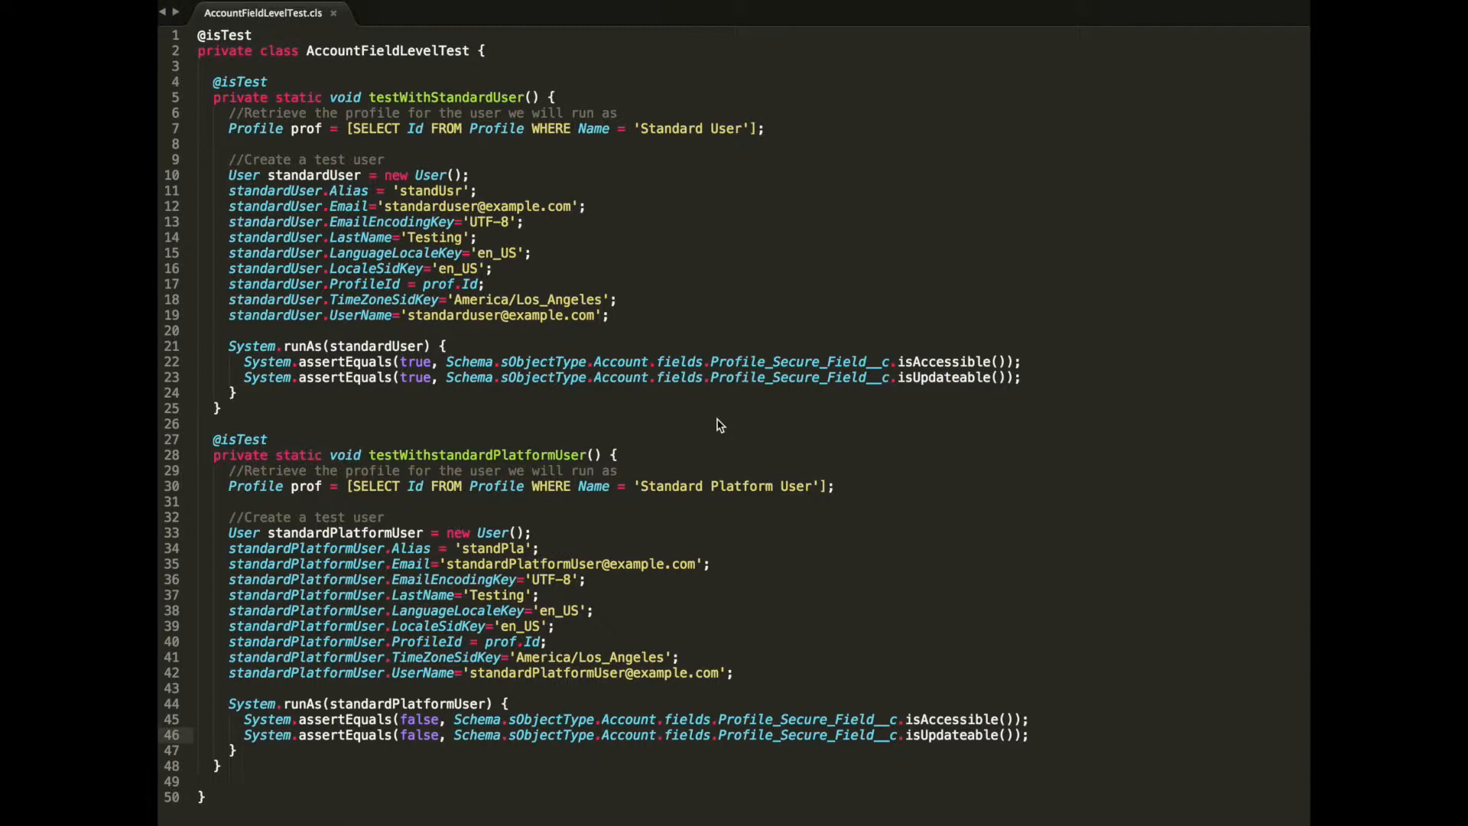
mouse_move(380, 358)
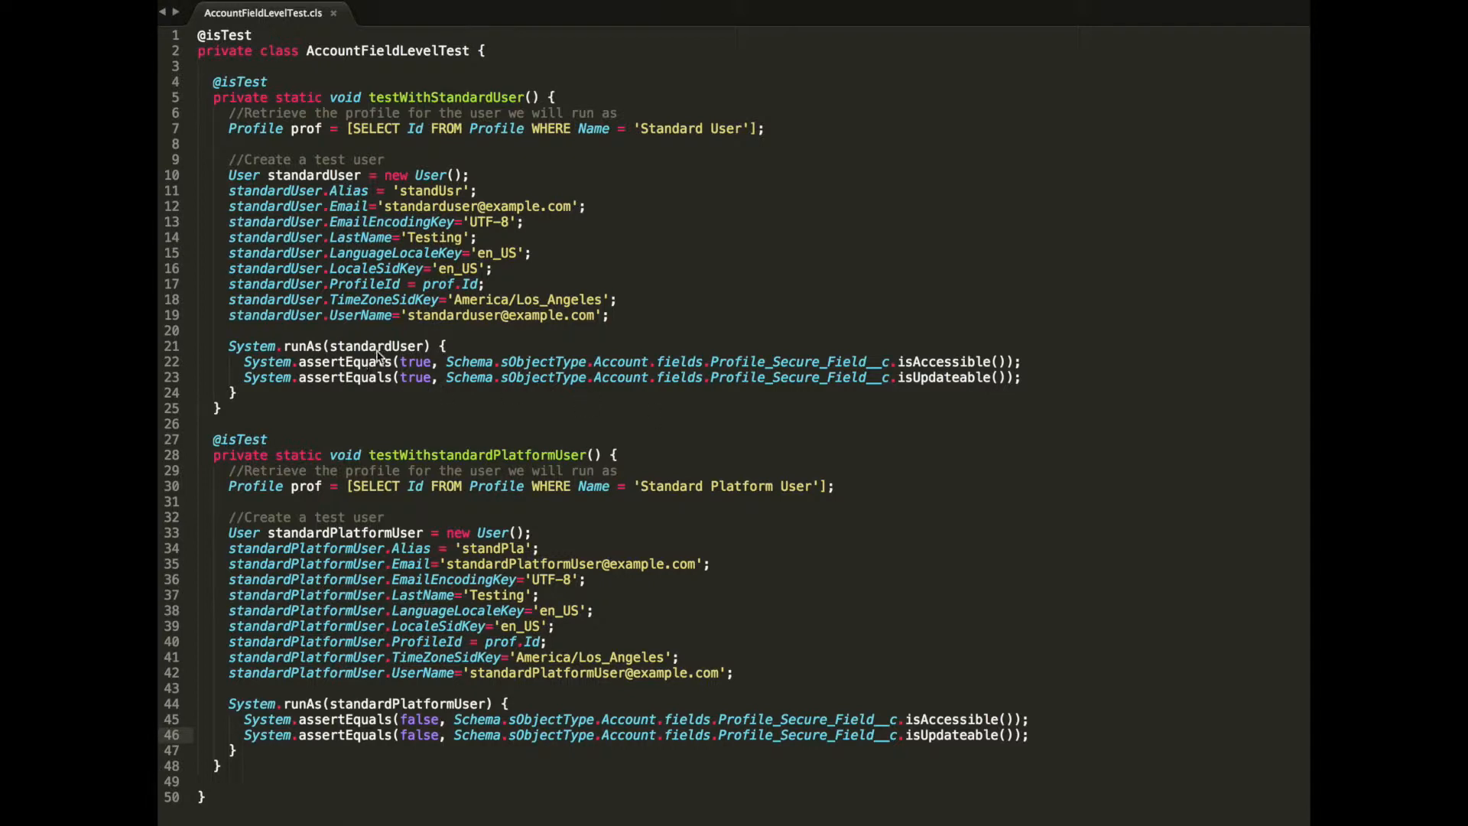
mouse_move(701, 184)
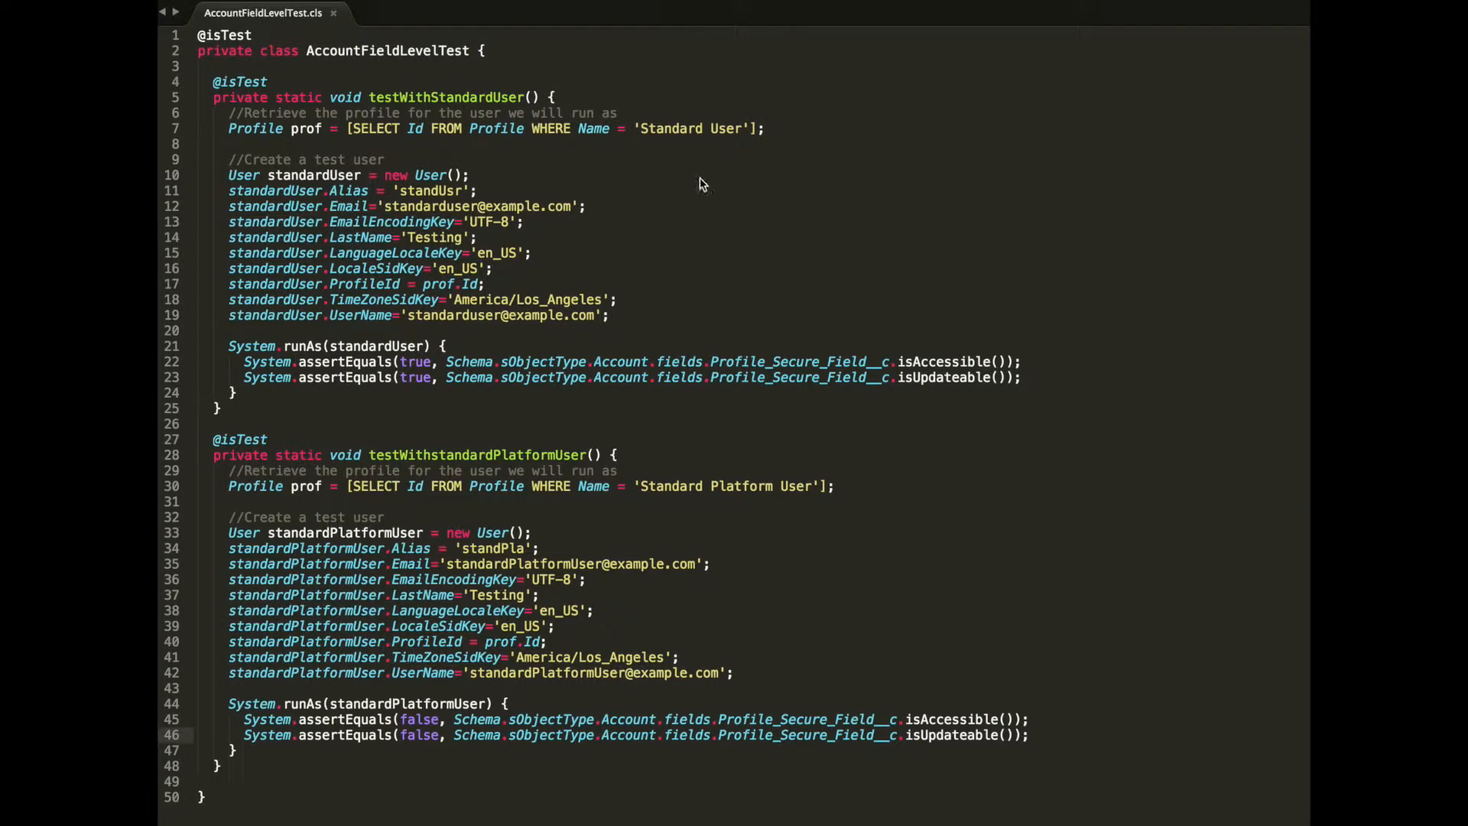
mouse_move(733, 140)
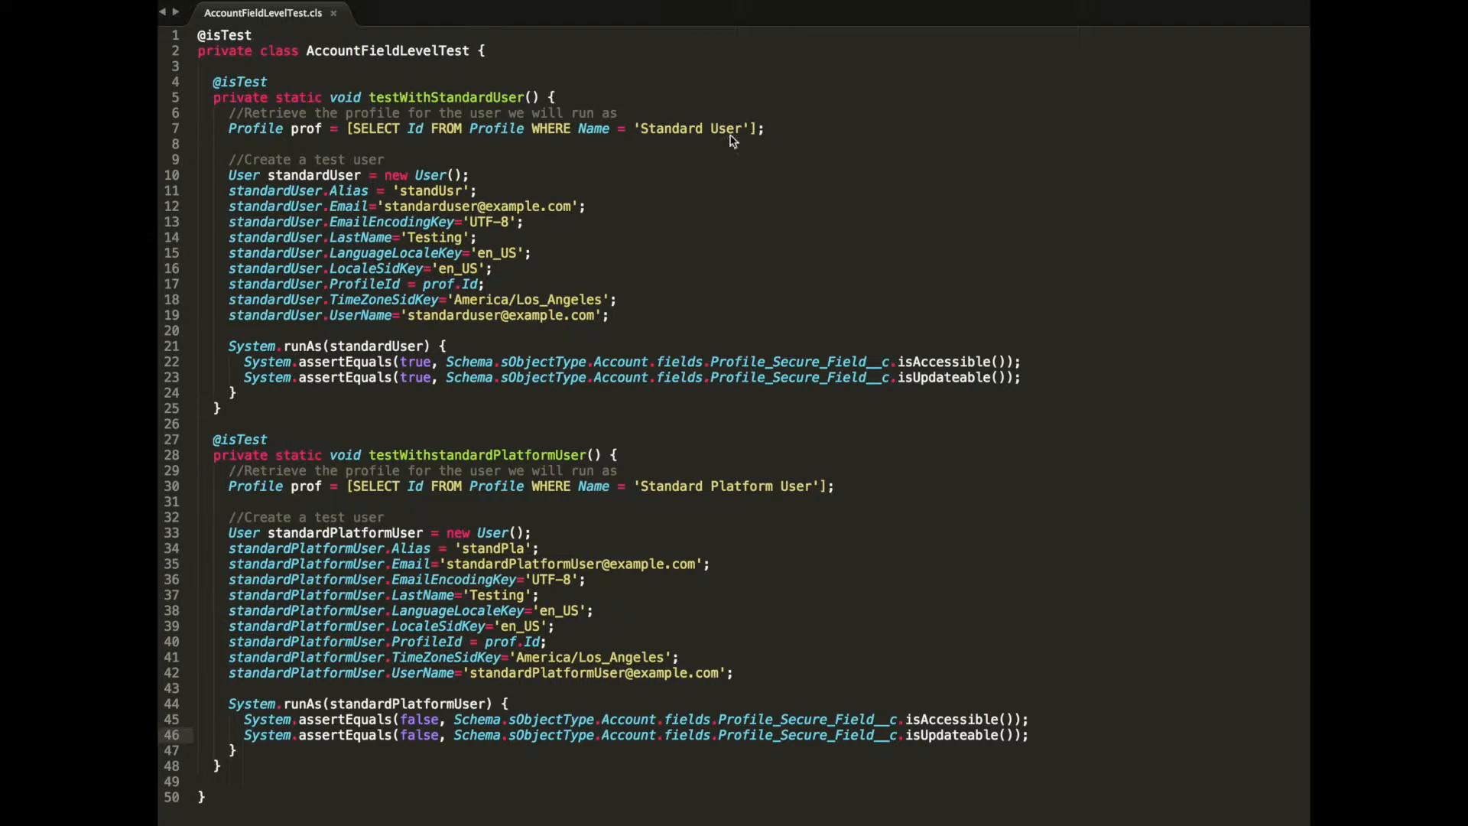
mouse_move(575, 497)
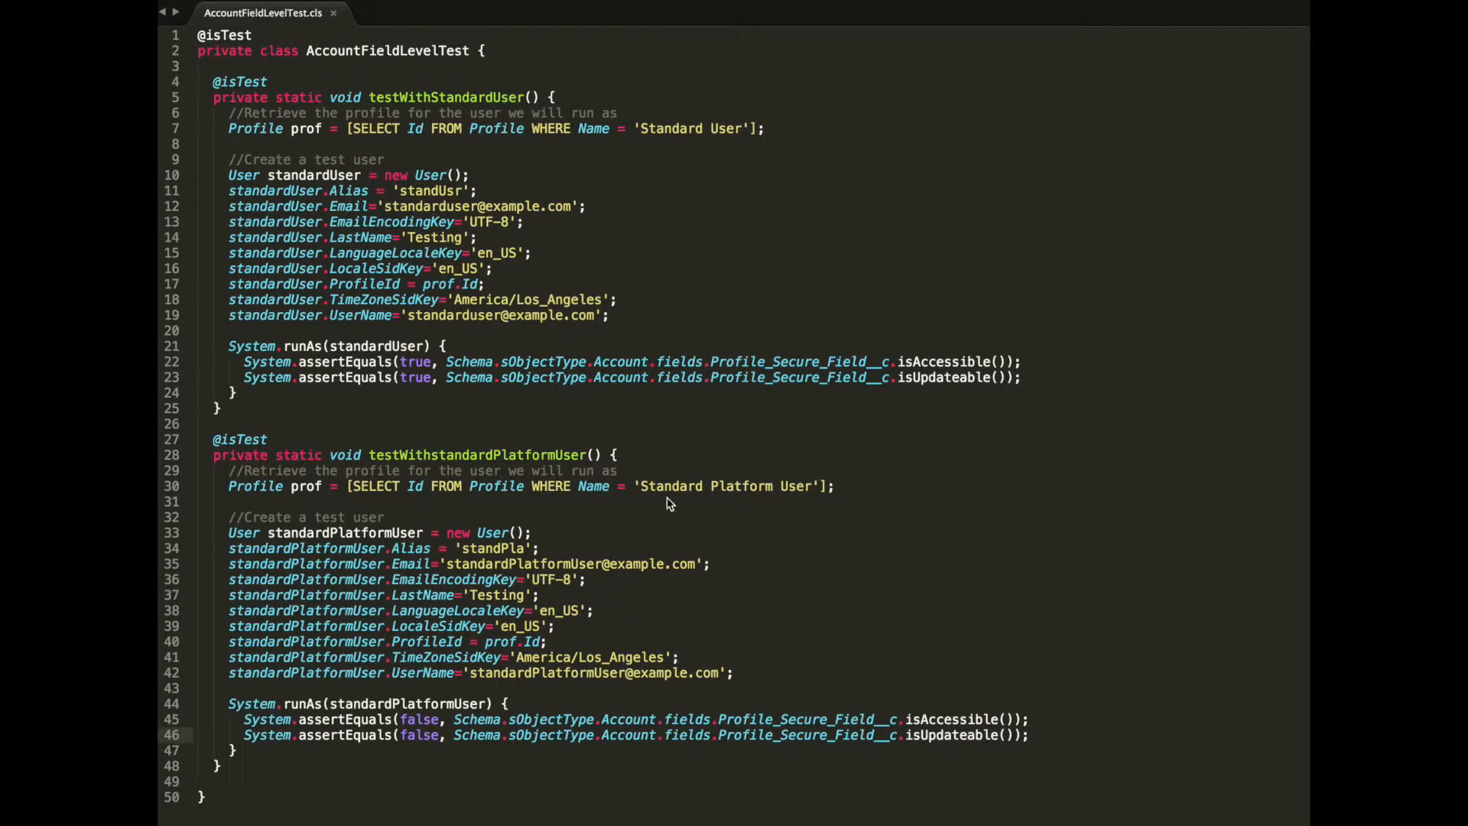
mouse_move(822, 548)
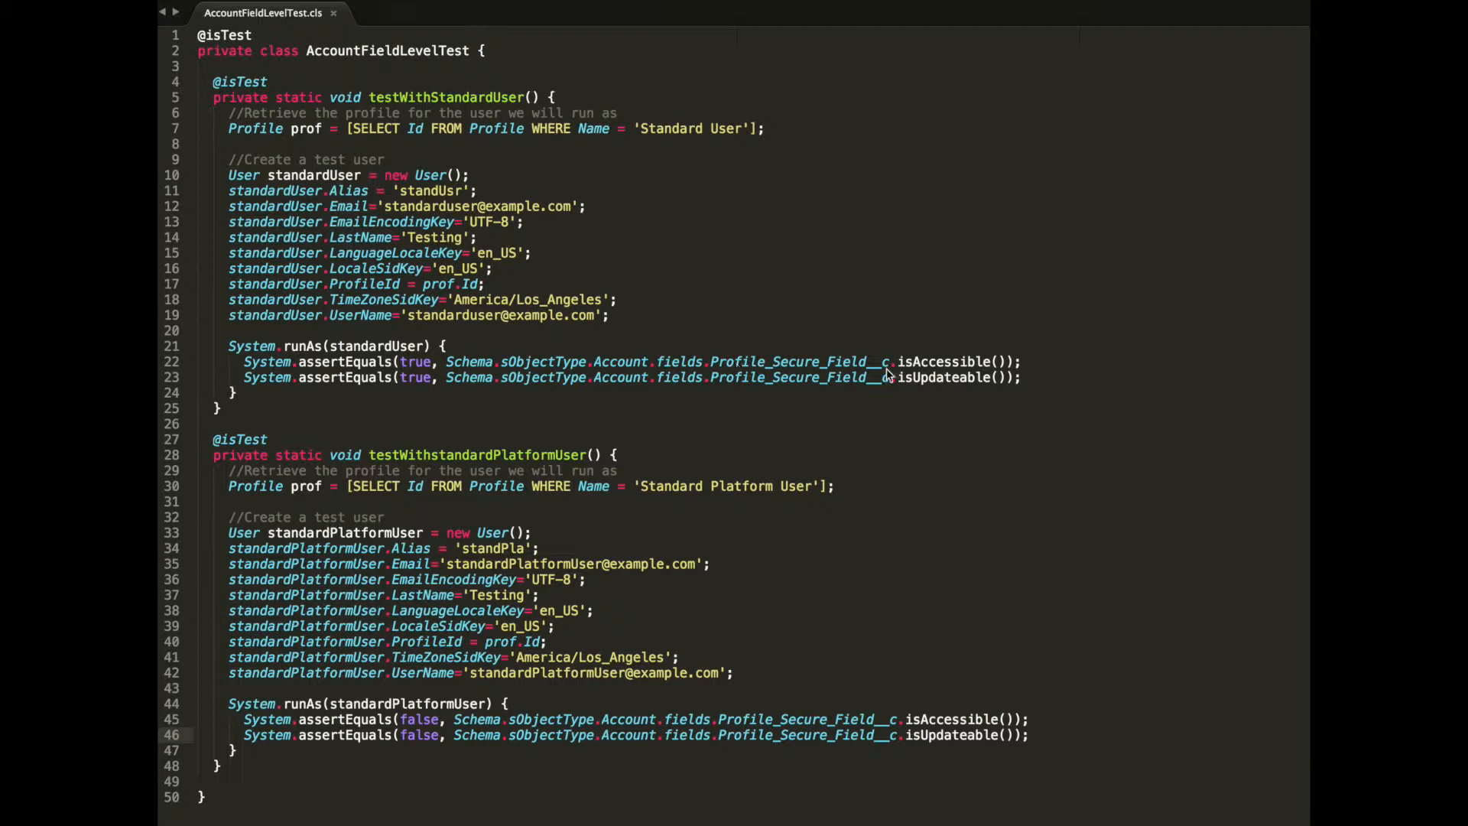
mouse_move(933, 393)
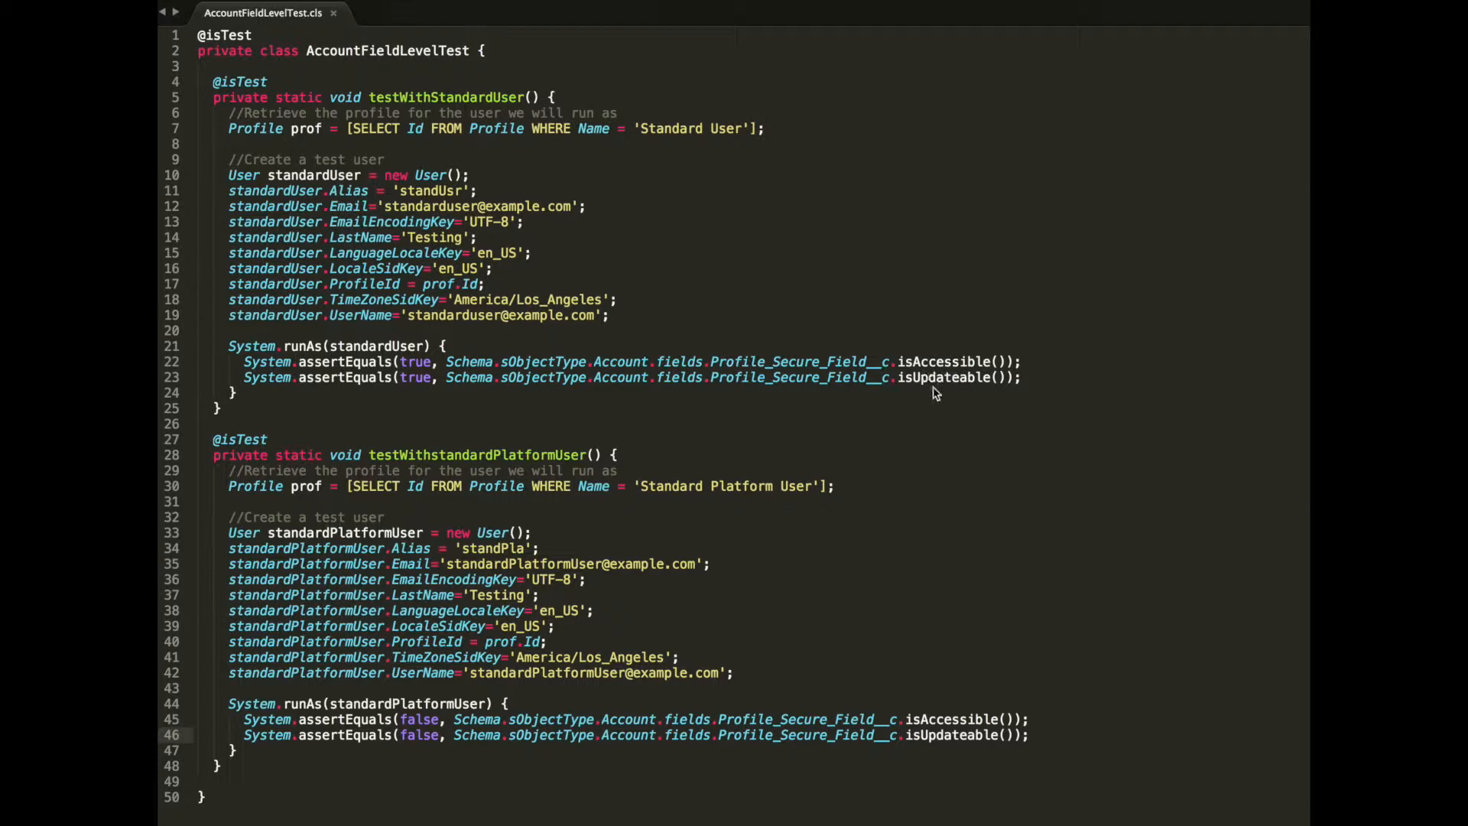
mouse_move(927, 401)
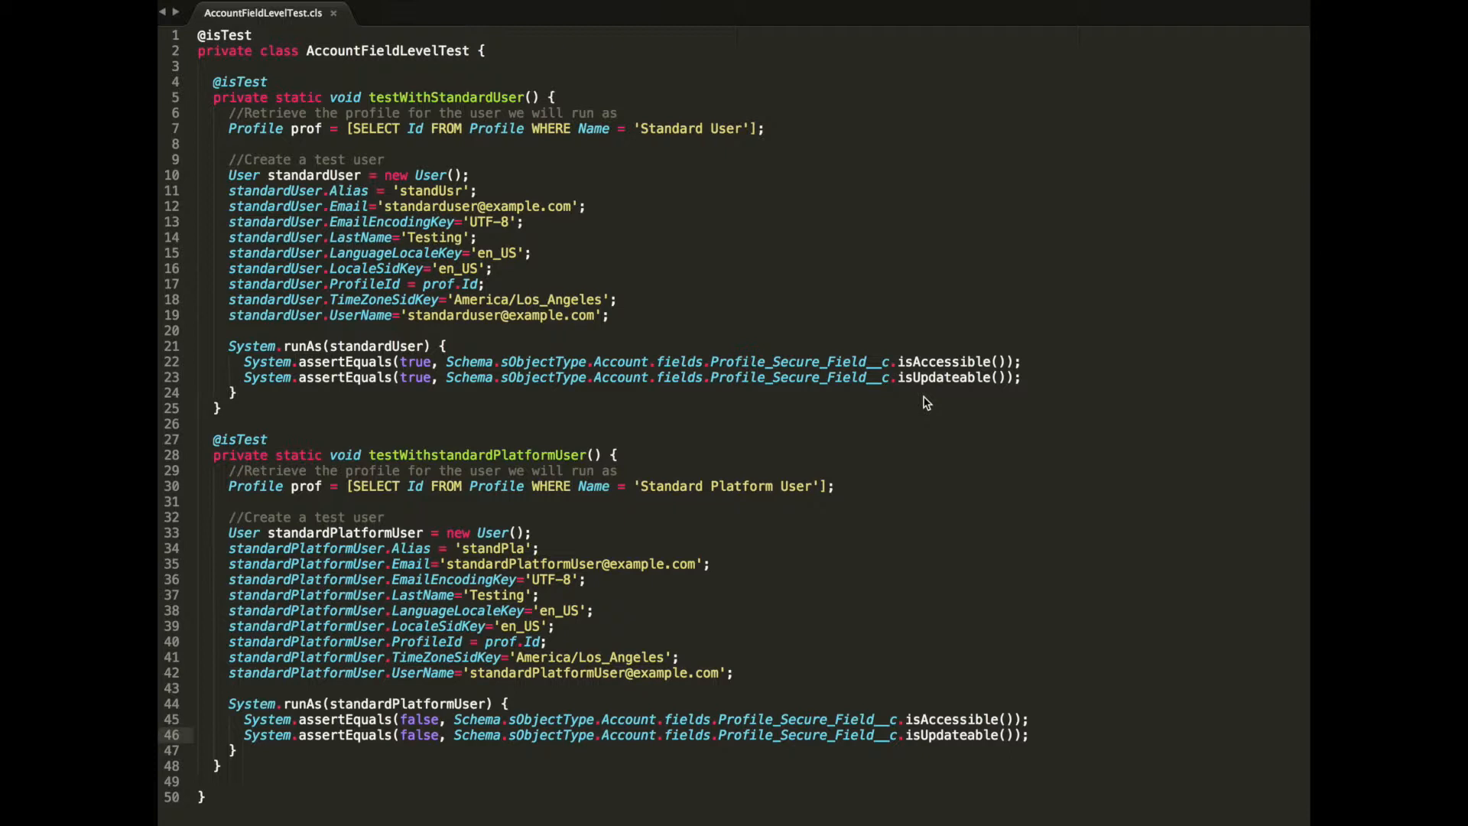
mouse_move(978, 375)
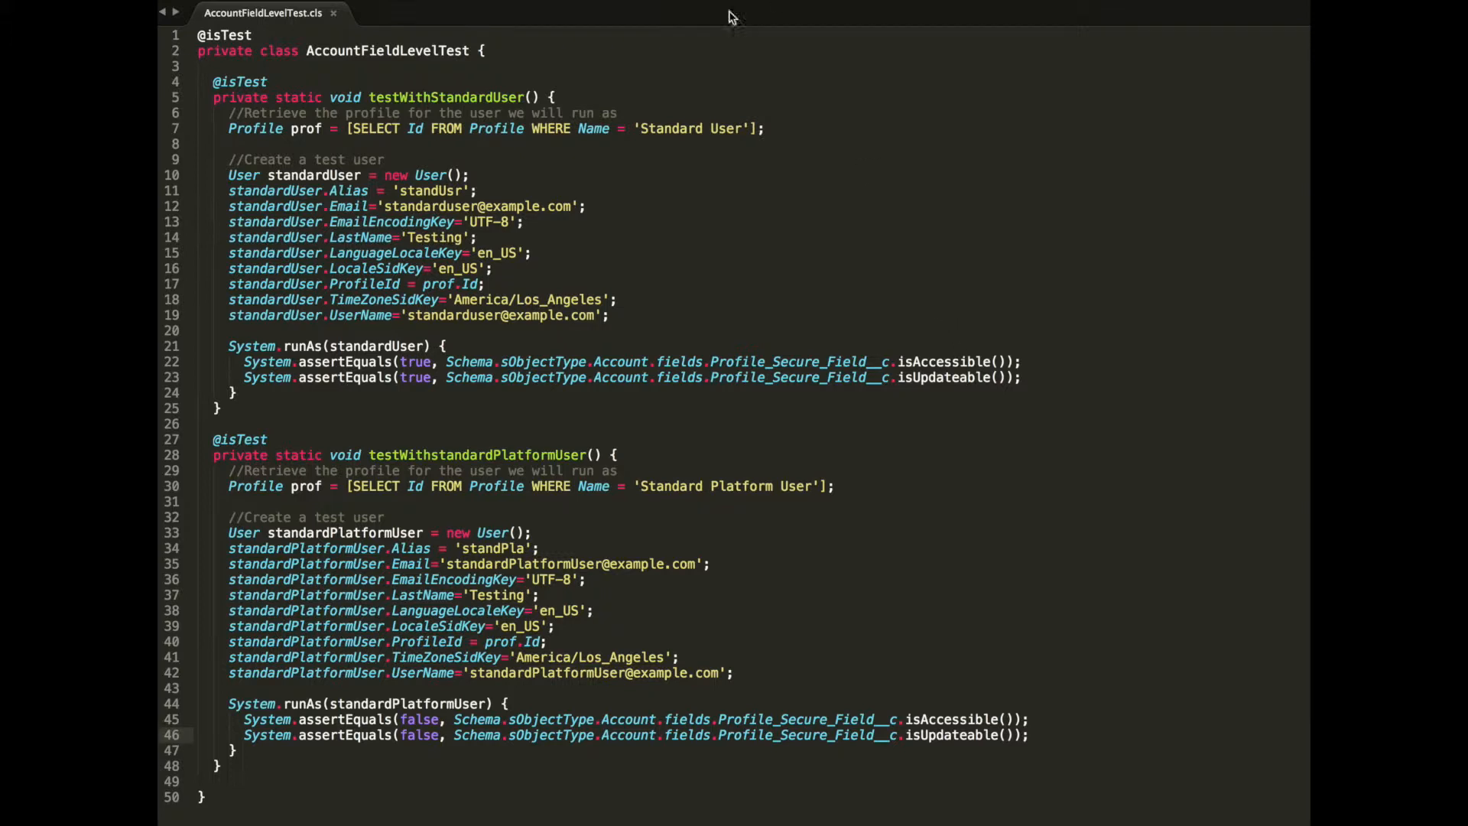
mouse_move(650, 506)
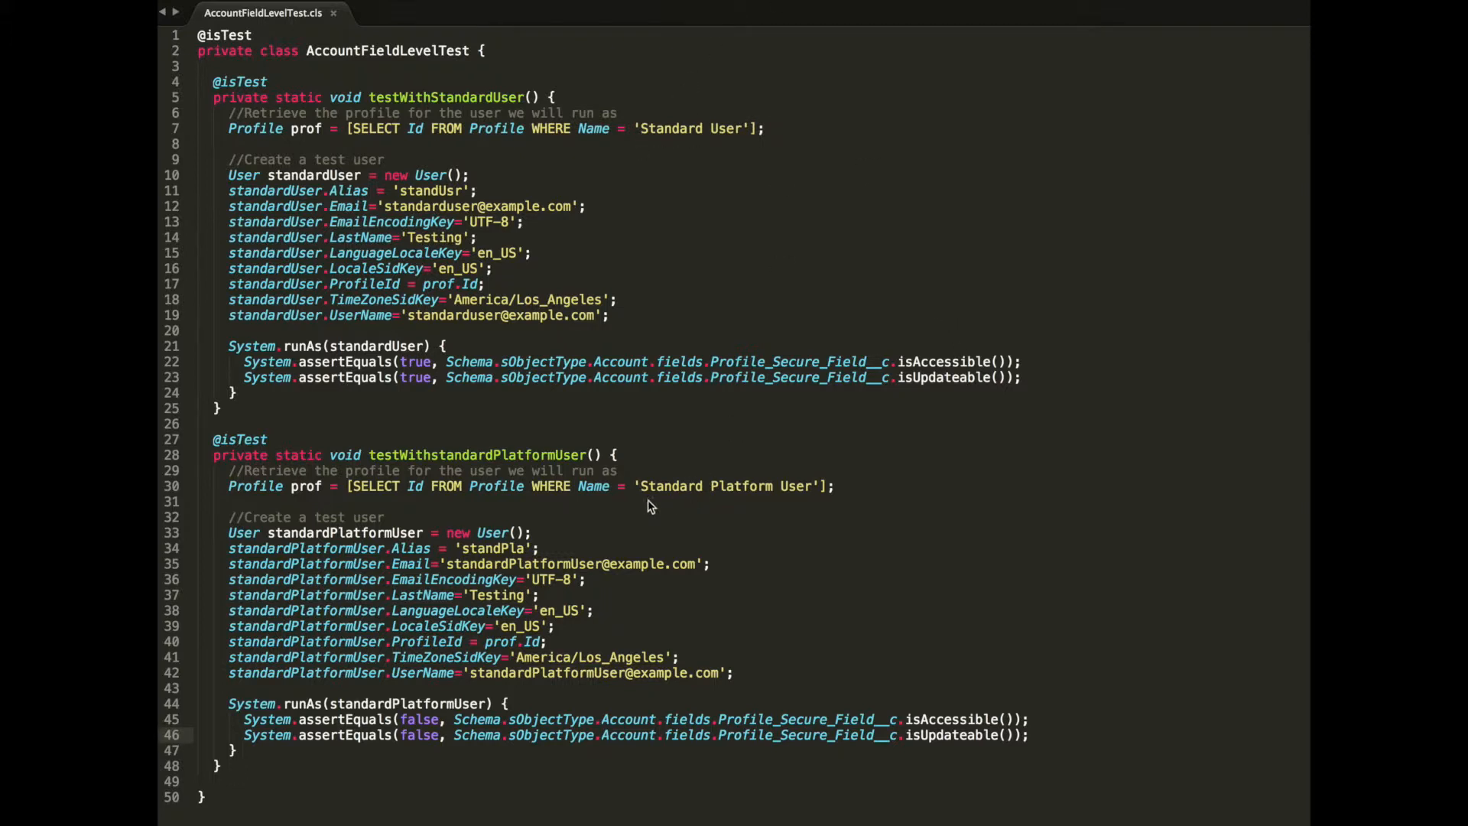
mouse_move(749, 406)
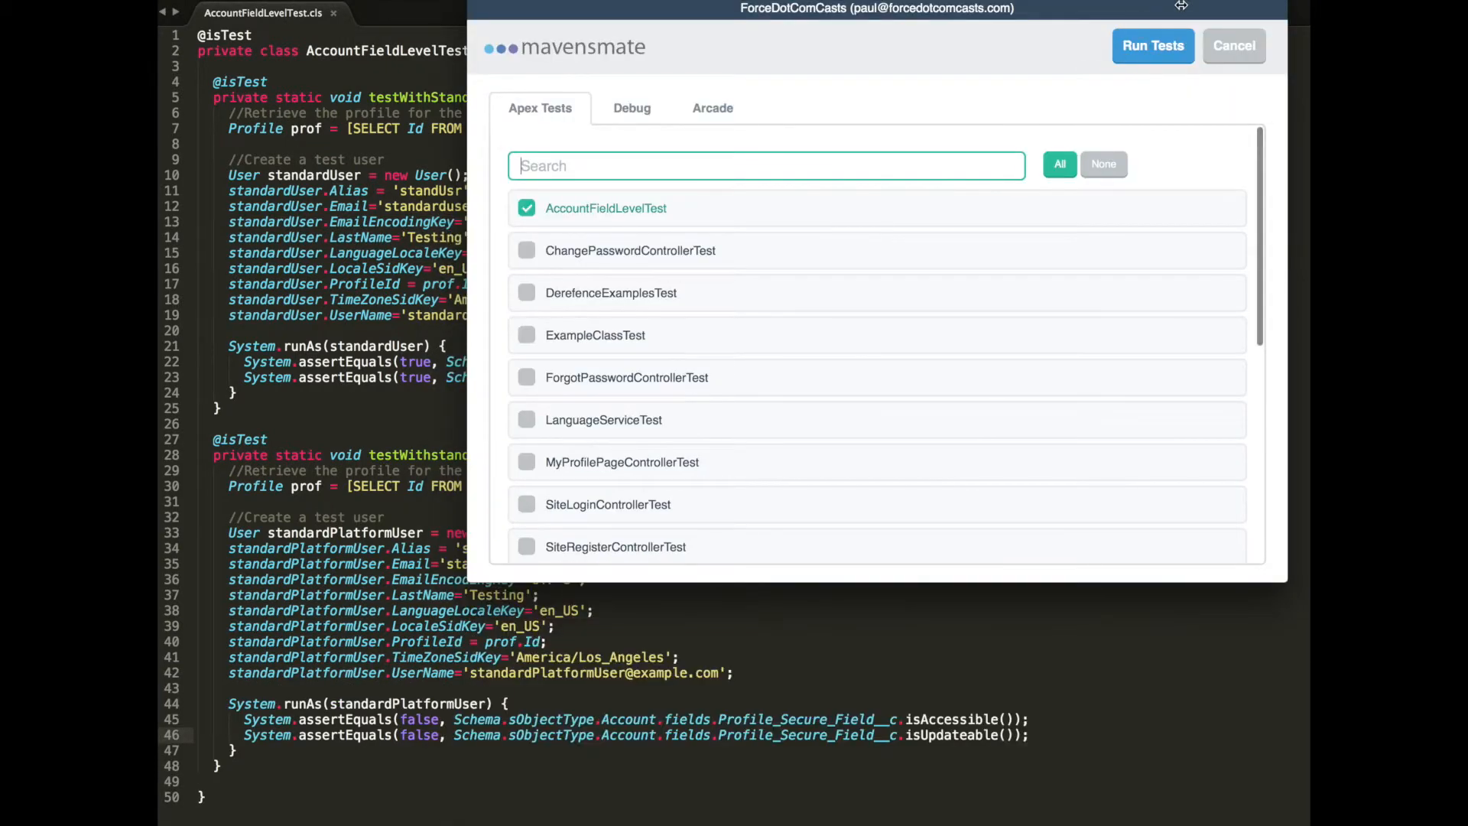
Run the checked AccountFieldLevelTest class and view its 2/2 passed results.
left_click(1153, 45)
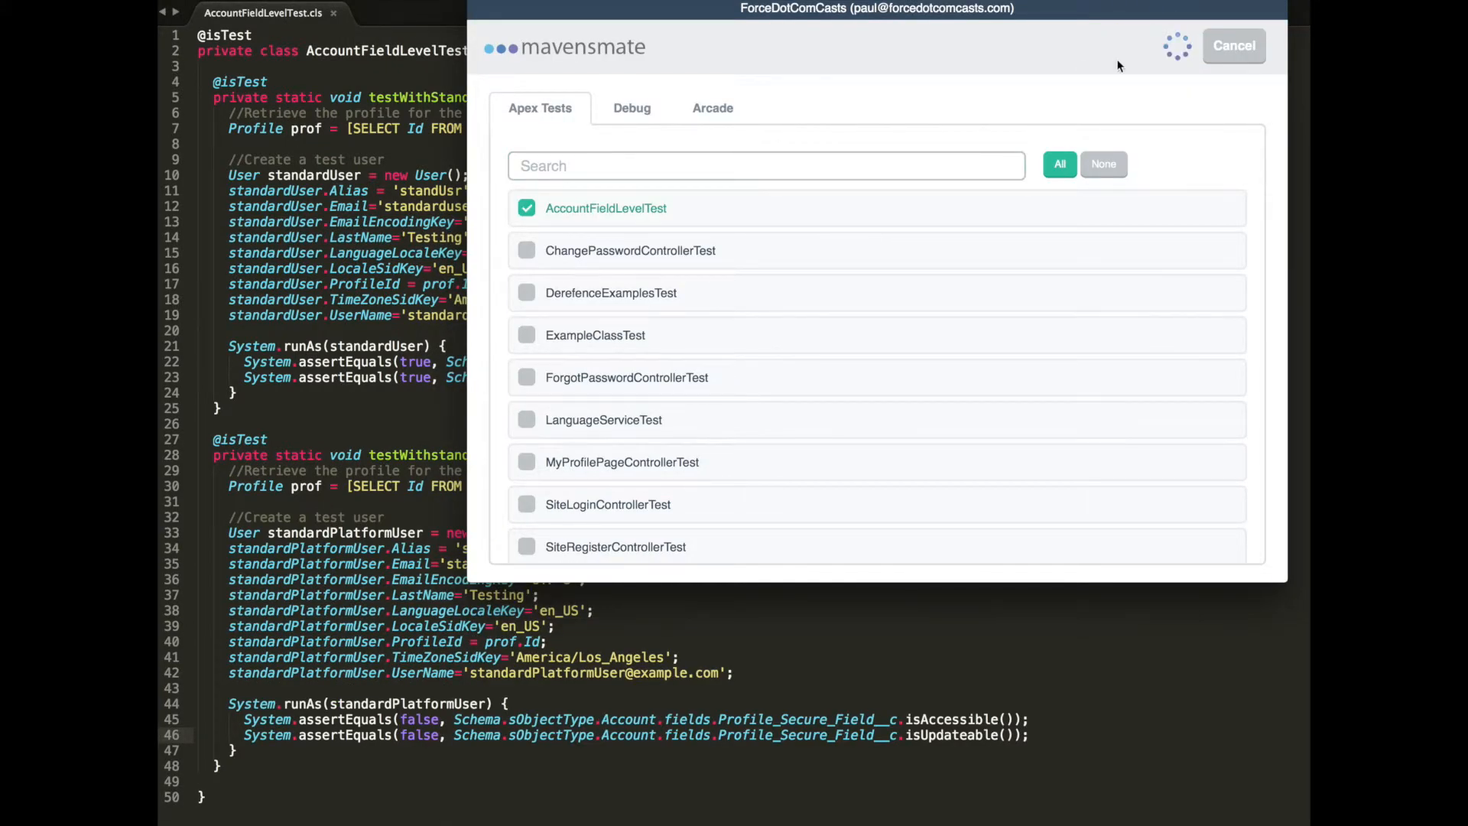
left_click(1152, 45)
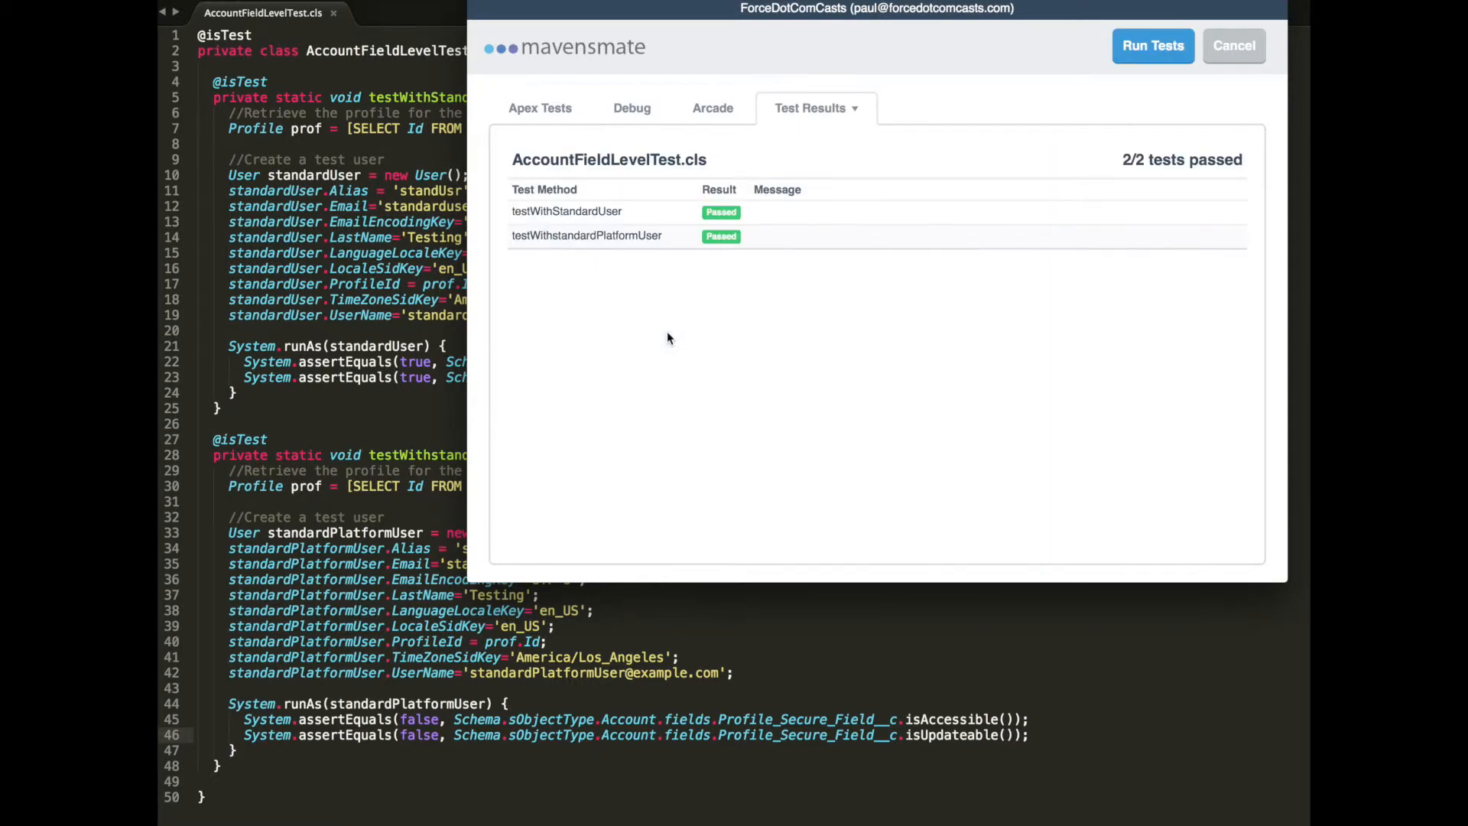
mouse_move(729, 233)
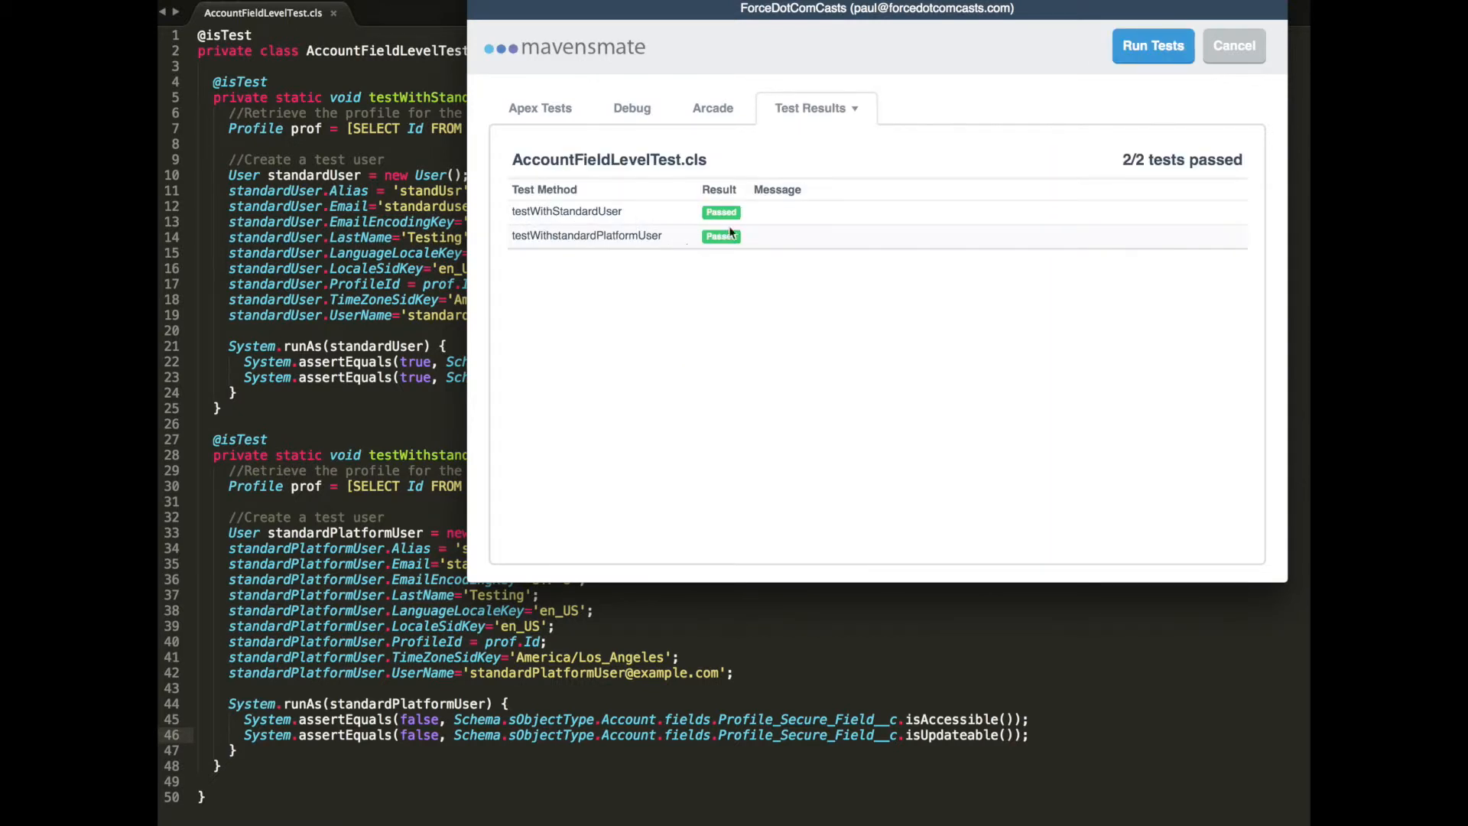
mouse_move(243, 430)
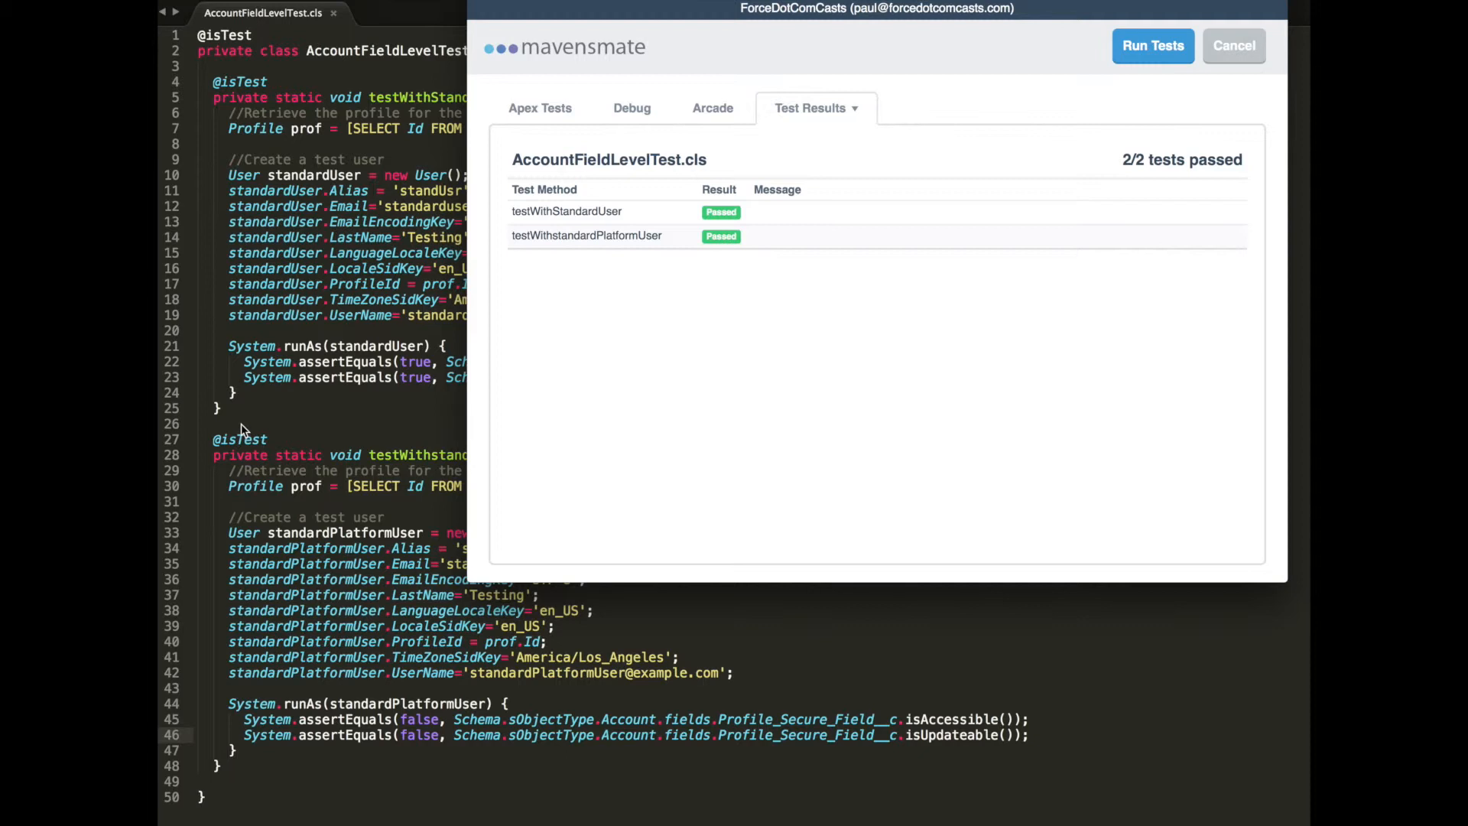
mouse_move(706, 683)
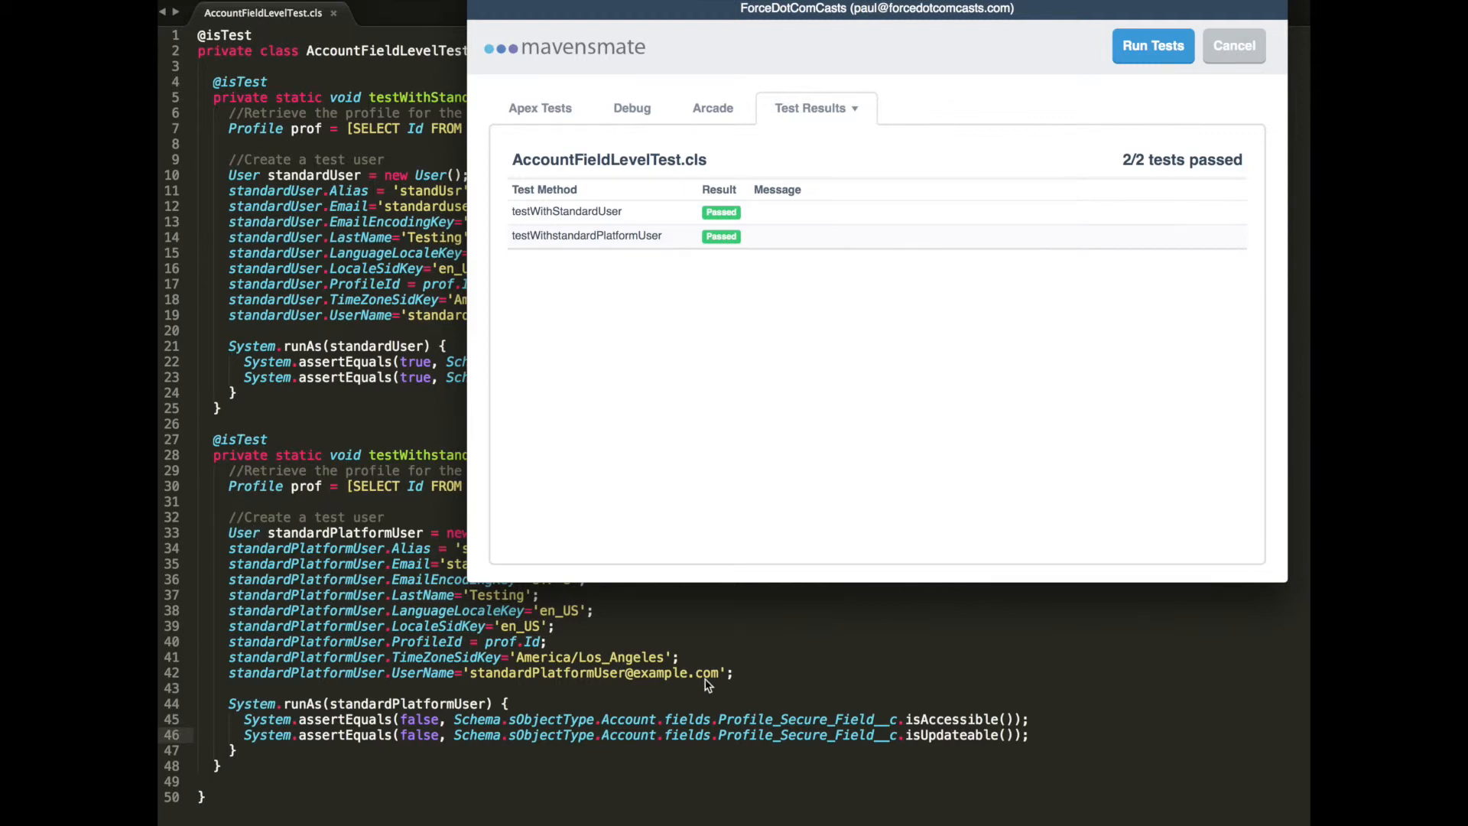
Dismiss the MavensMate test results to return to the AccountFieldLevelTest code.
left_click(1234, 45)
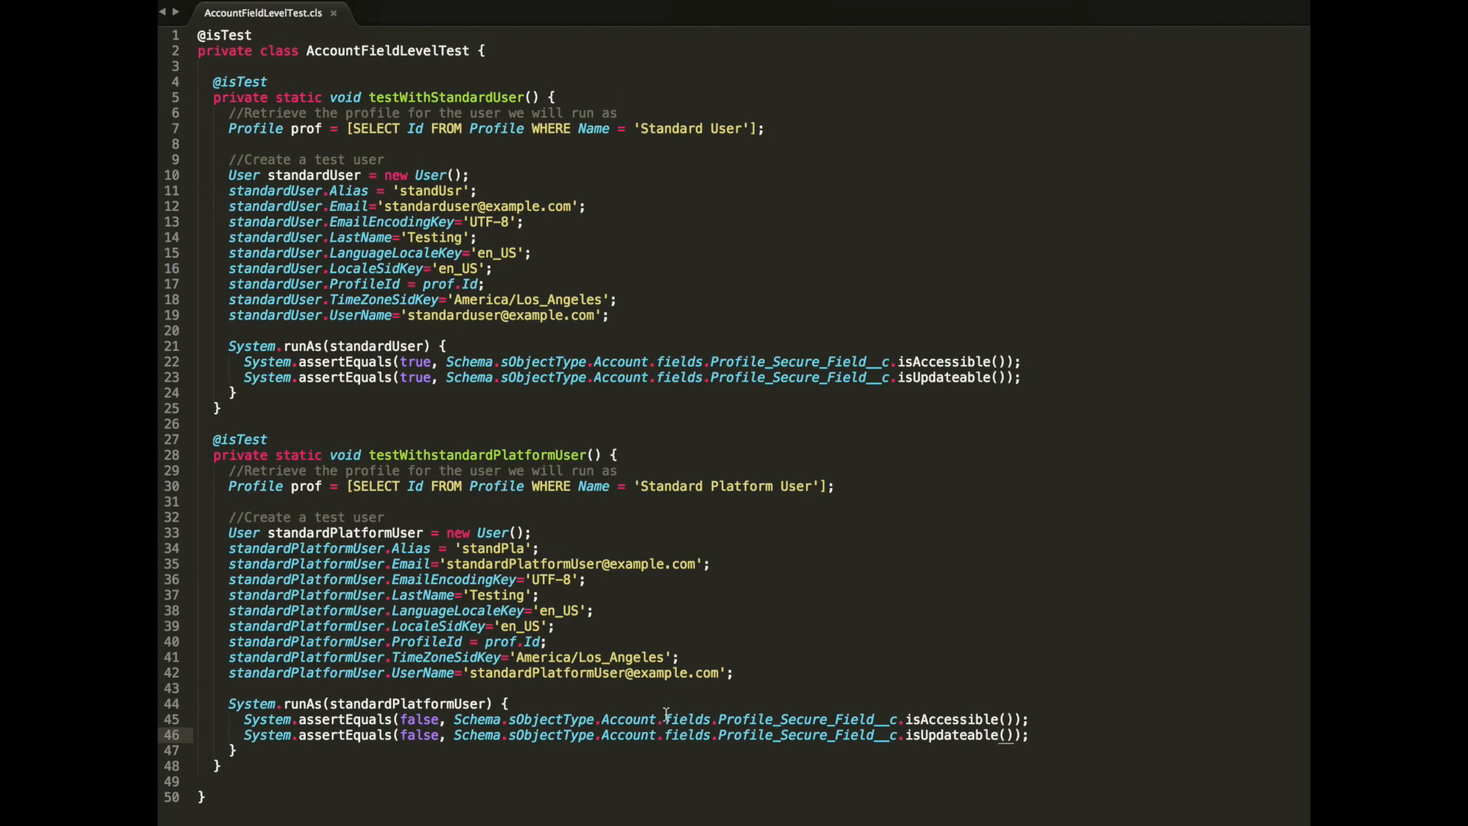
mouse_move(847, 420)
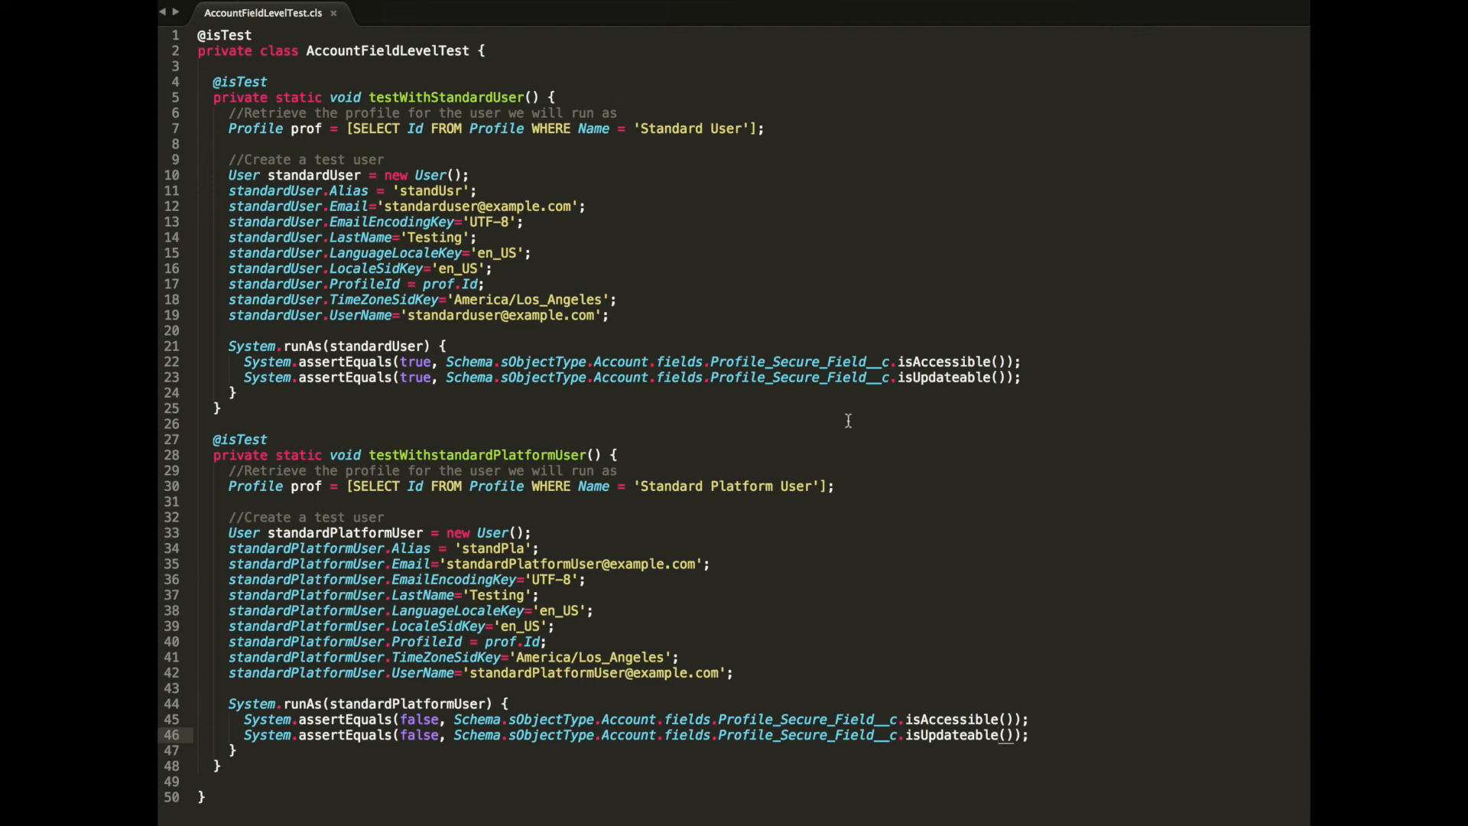